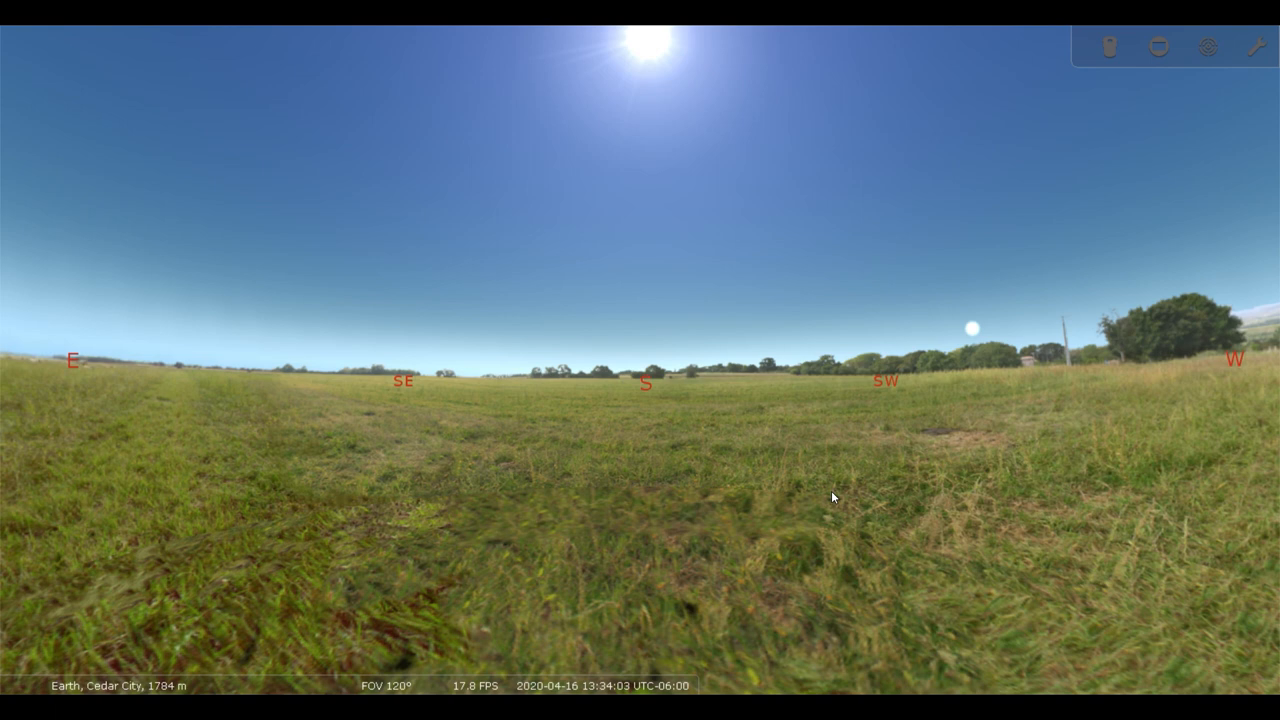
{"action": "mouse_move", "coordinate": [840, 504]}
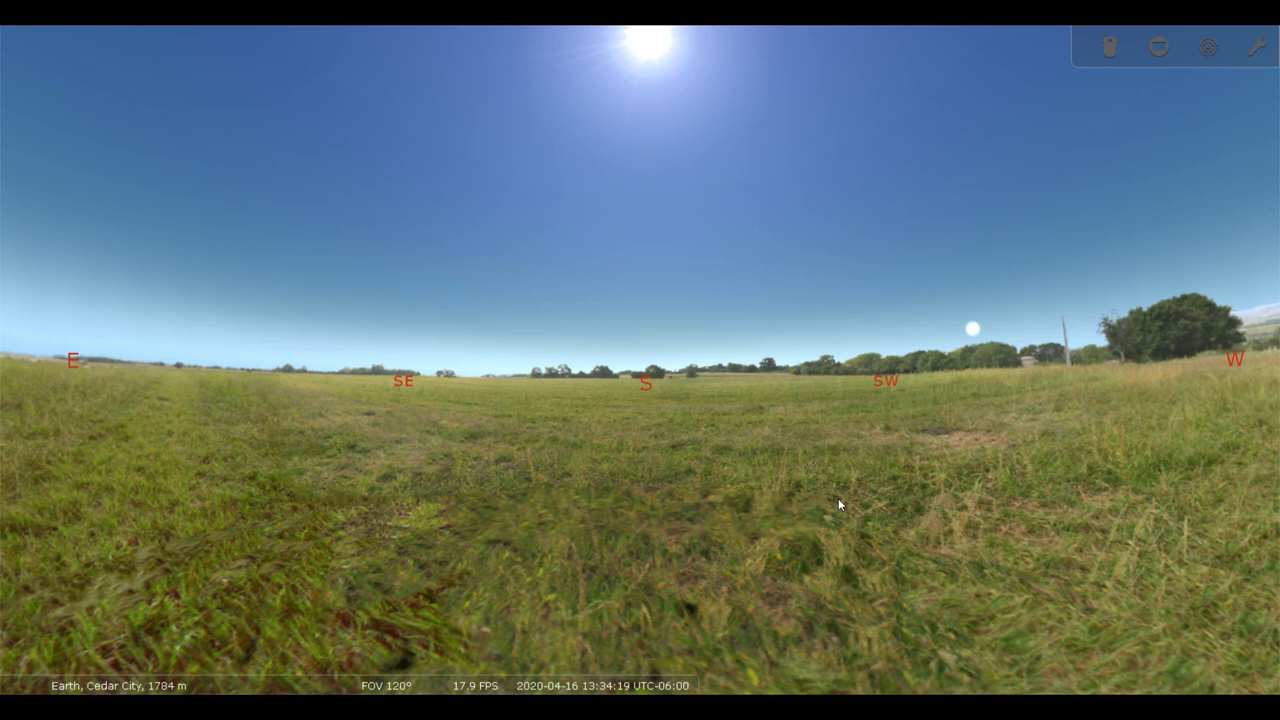
{"action": "mouse_move", "coordinate": [260, 380]}
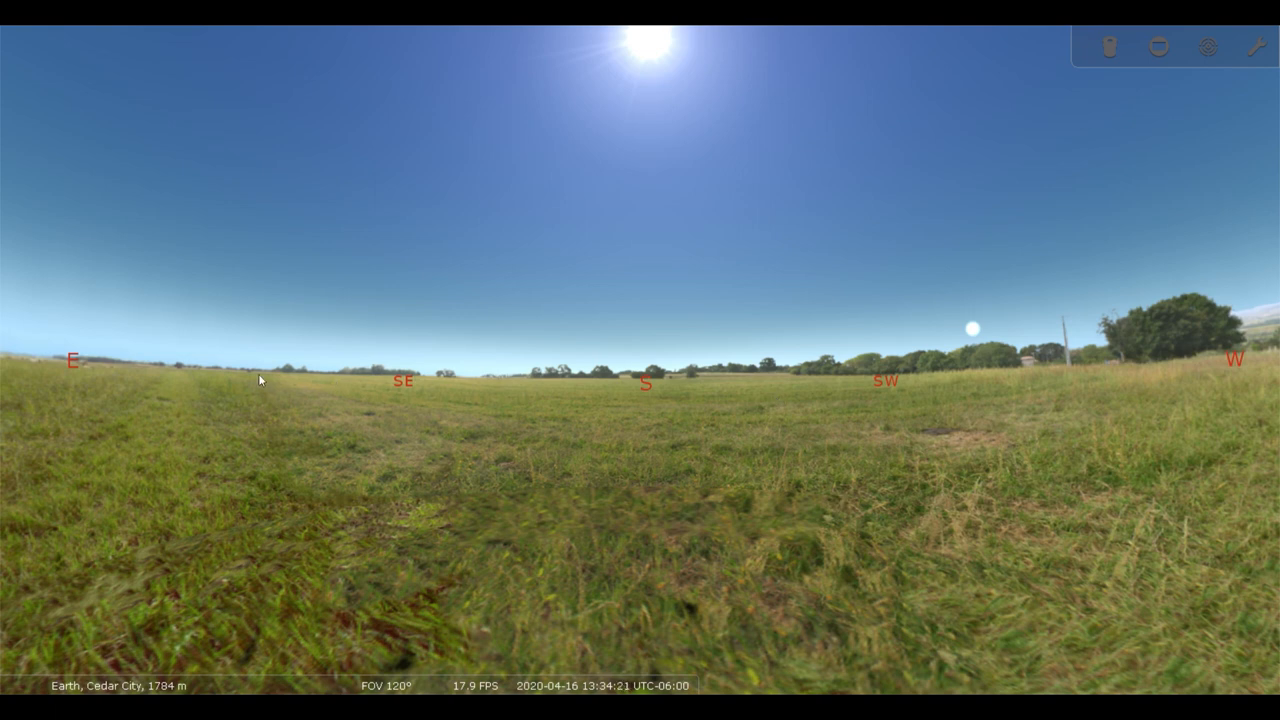
{"action": "mouse_move", "coordinate": [906, 364]}
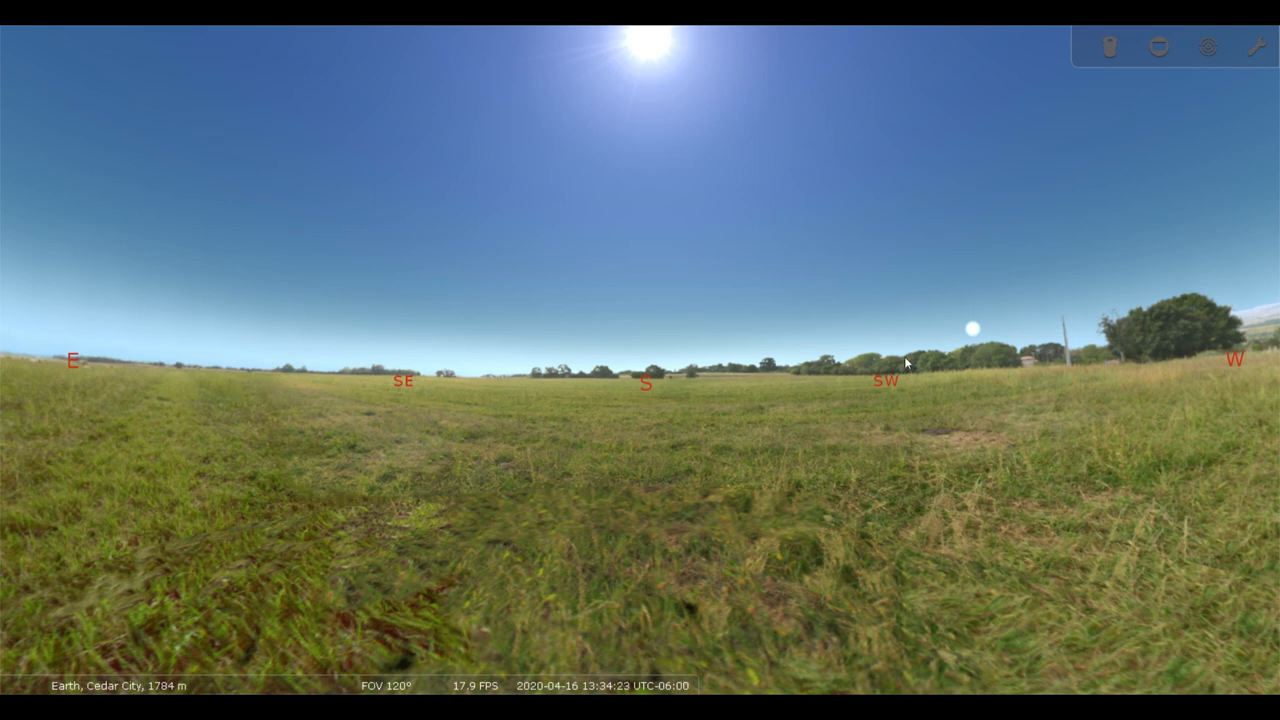
{"action": "mouse_move", "coordinate": [1208, 386]}
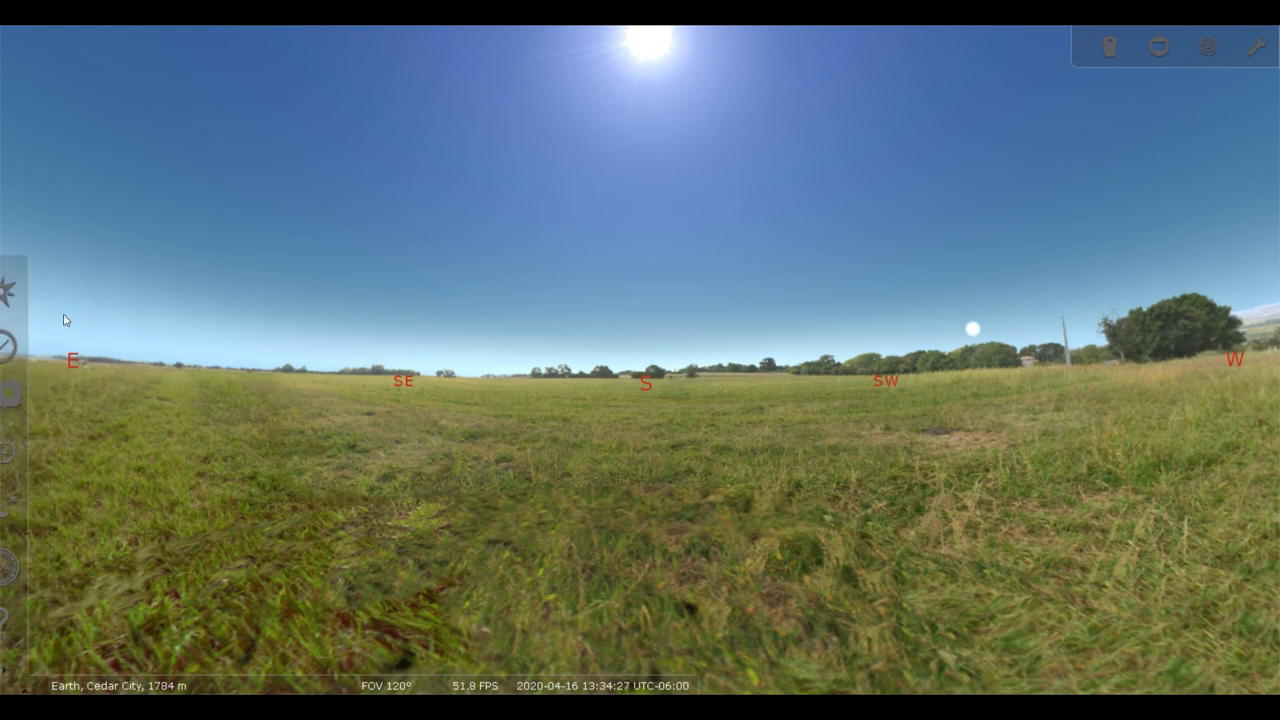
{"action": "mouse_move", "coordinate": [1156, 392]}
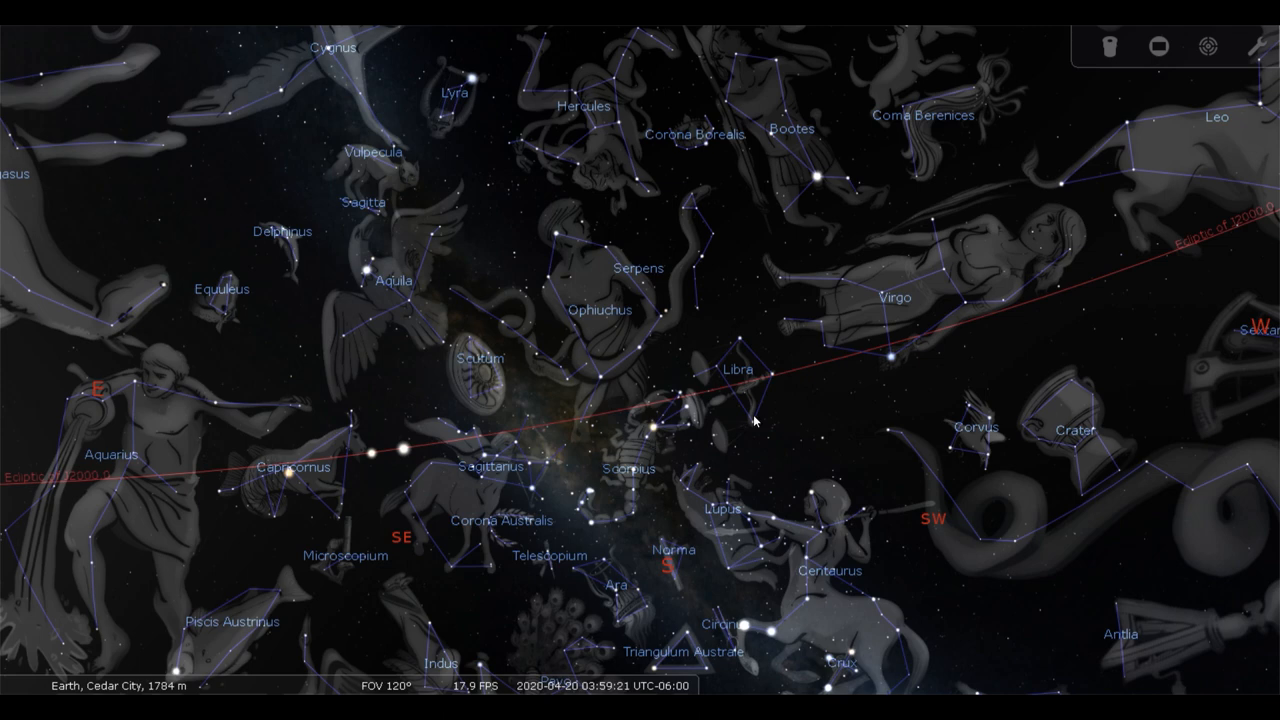
{"action": "mouse_move", "coordinate": [762, 440]}
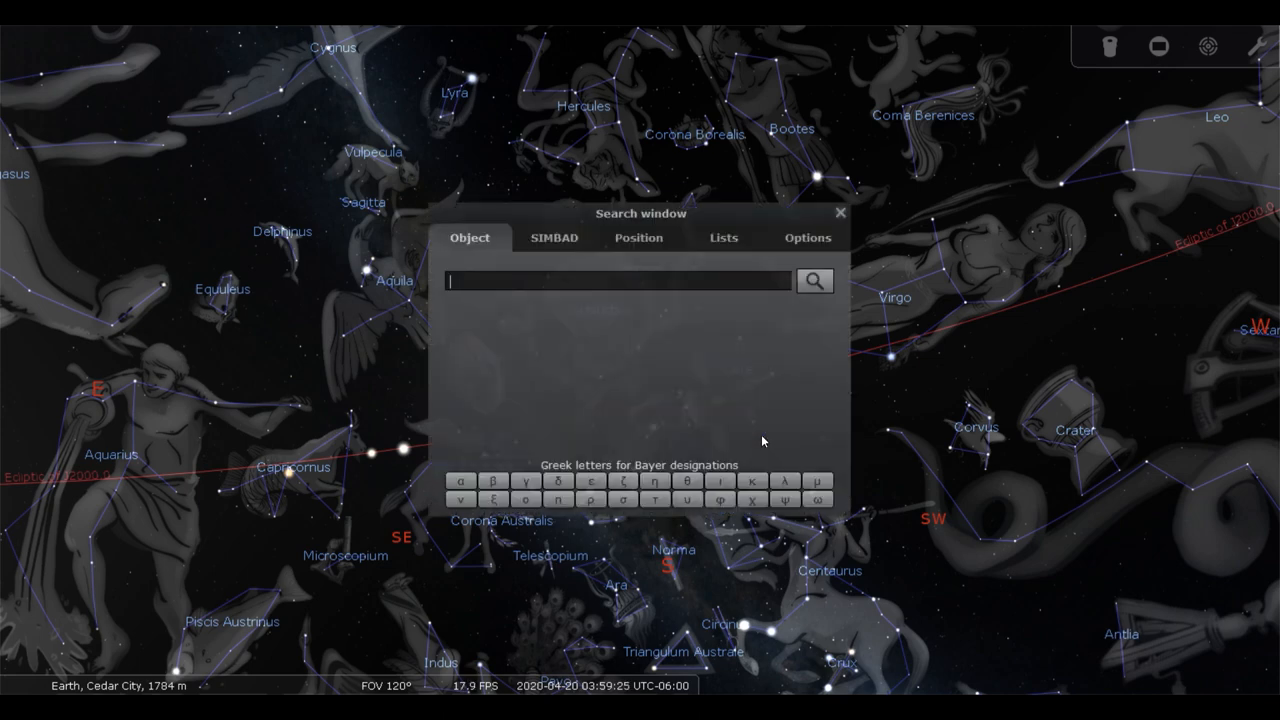
- Search for 'sun' to select and centre the Sun
{"action": "type", "text": "sun"}
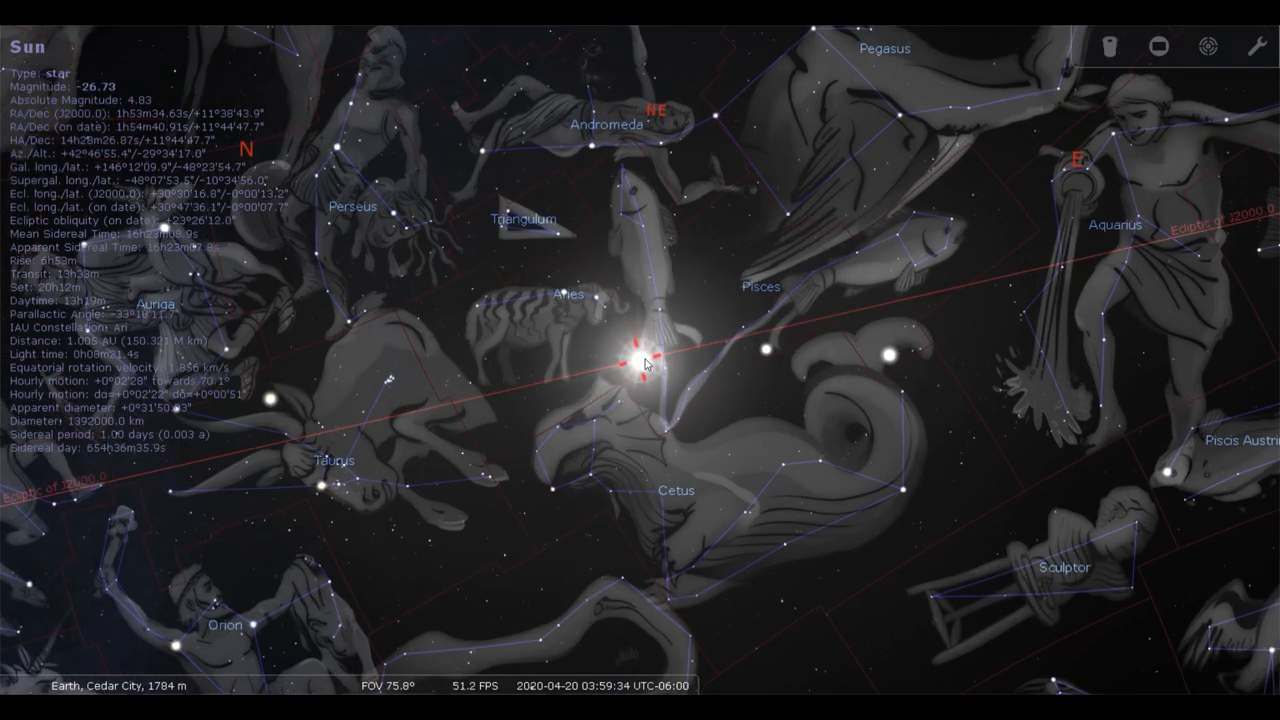
- Zoom in on the centred Sun among Aries and Pisces
{"action": "scroll", "scroll_direction": "up", "scroll_amount": 3}
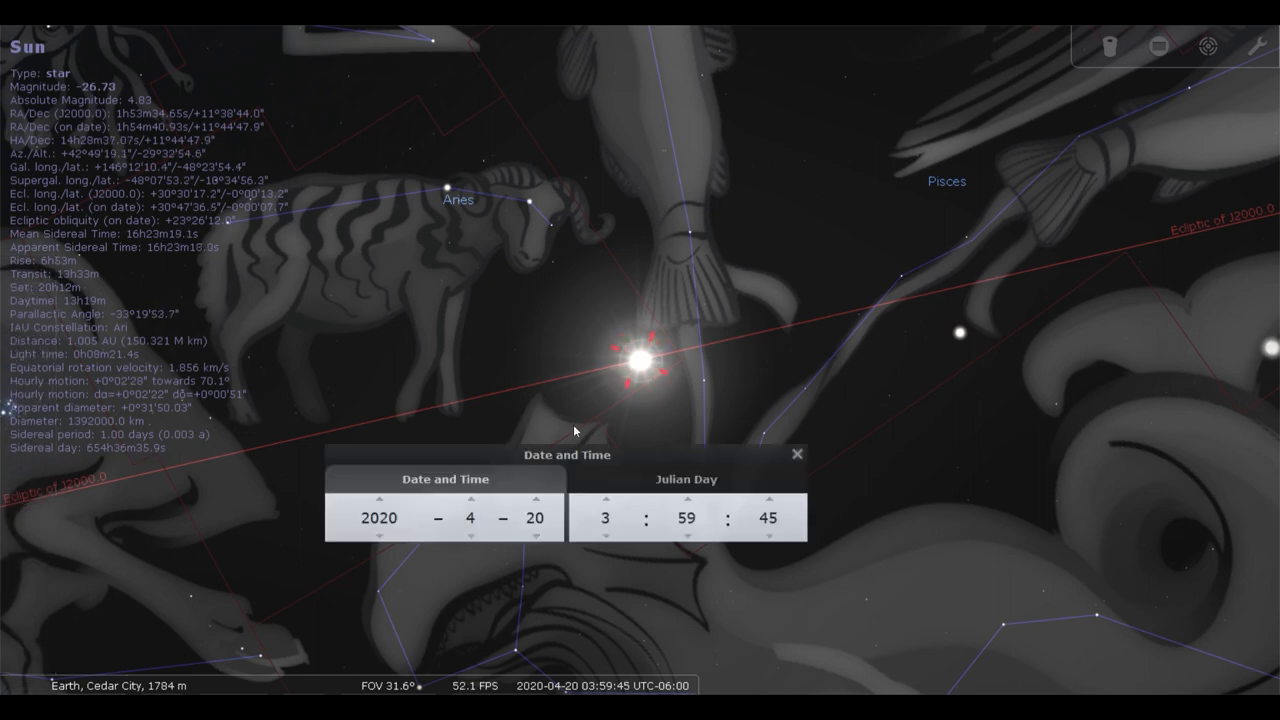
- Move the Date and Time window aside and step the day back from 18 to 15 April 2020
{"action": "left_click_drag", "start_coordinate": [568, 454], "coordinate": [810, 494]}
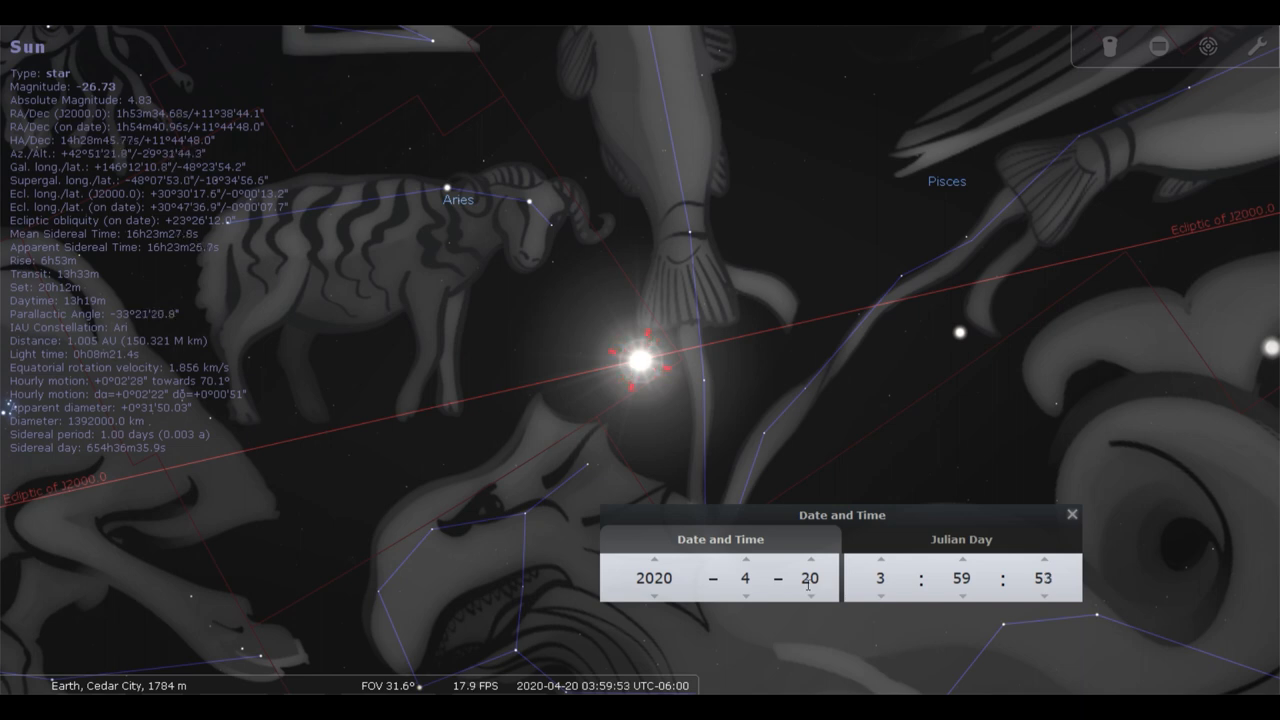
{"action": "left_click", "coordinate": [810, 596]}
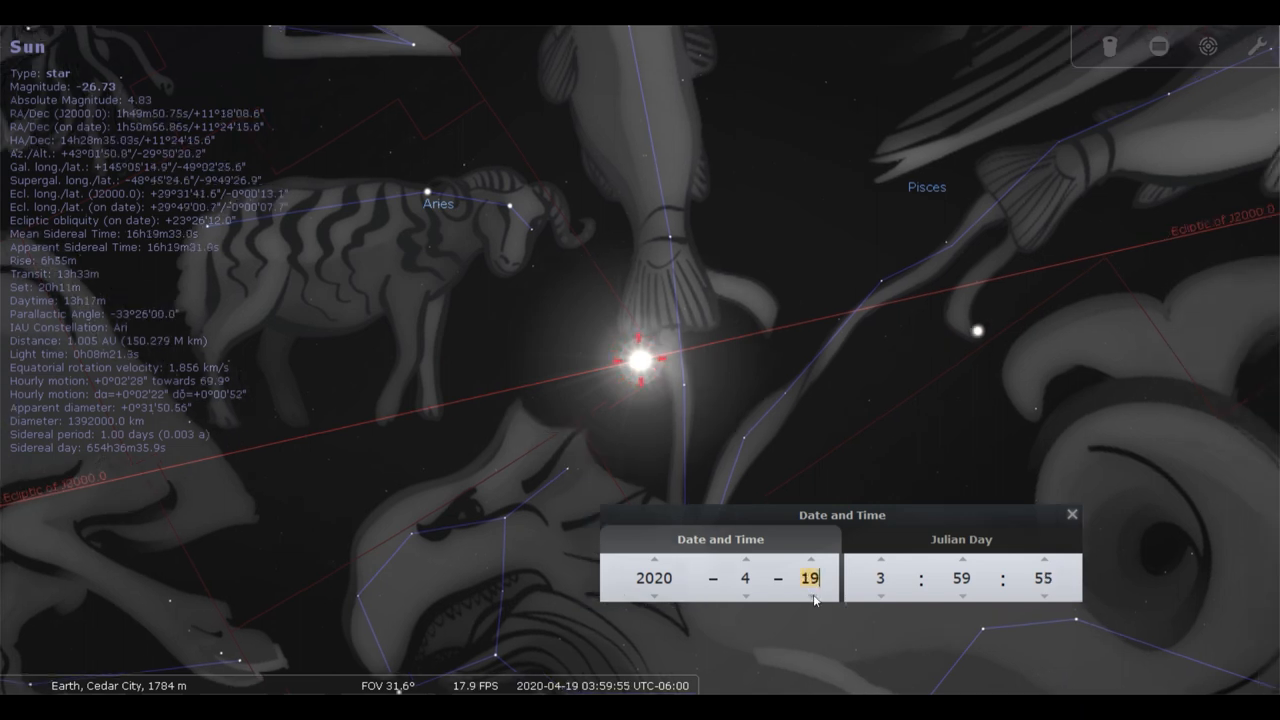
{"action": "left_click", "coordinate": [808, 596]}
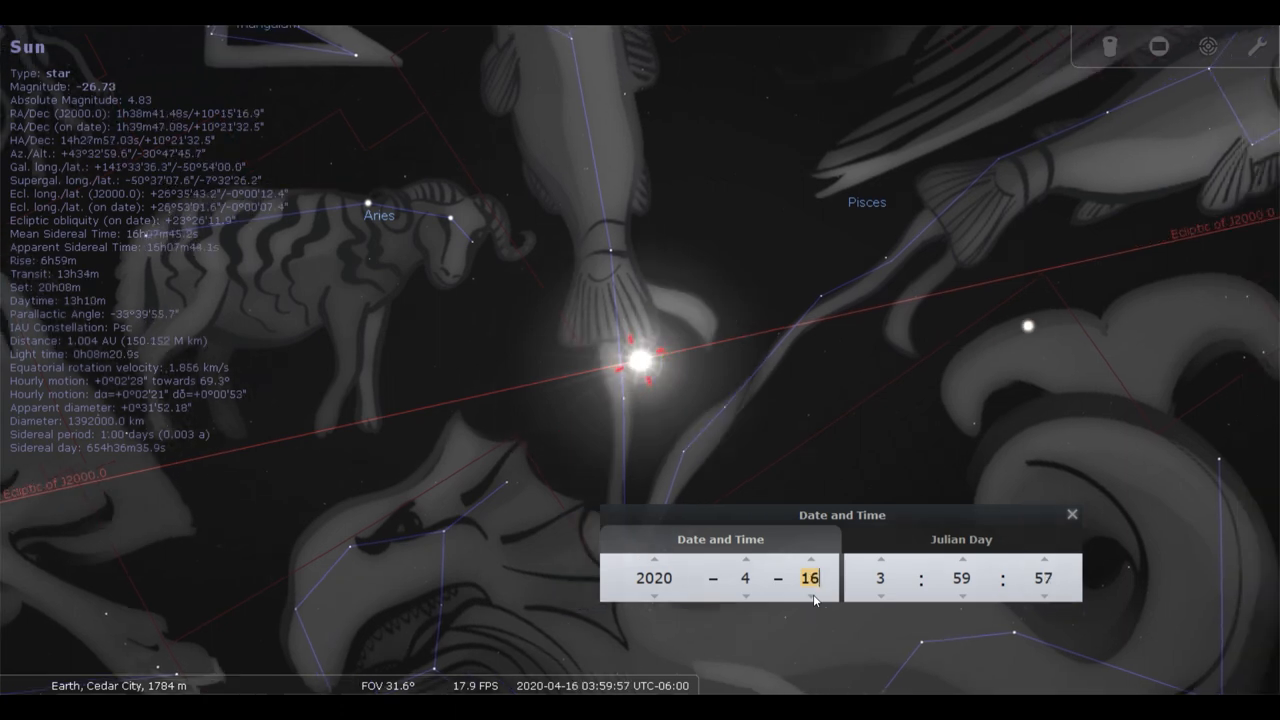
{"action": "left_click", "coordinate": [808, 596]}
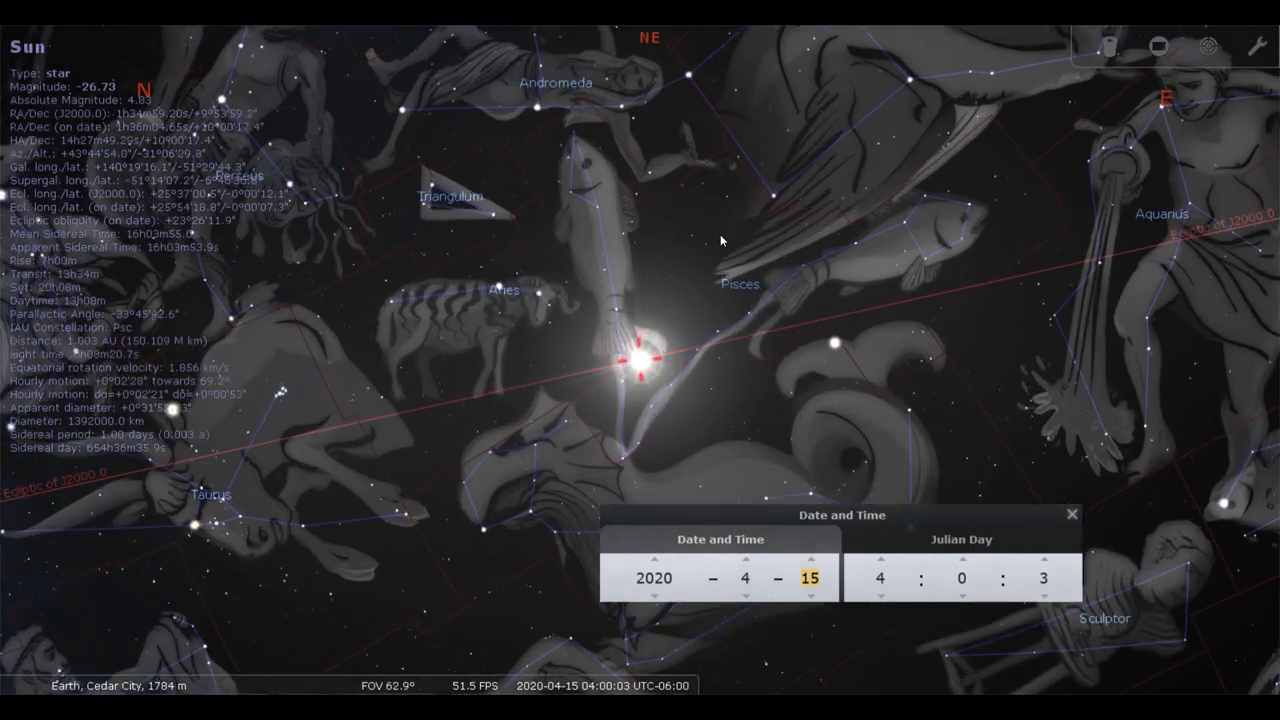
{"action": "scroll", "scroll_direction": "up", "scroll_amount": 3}
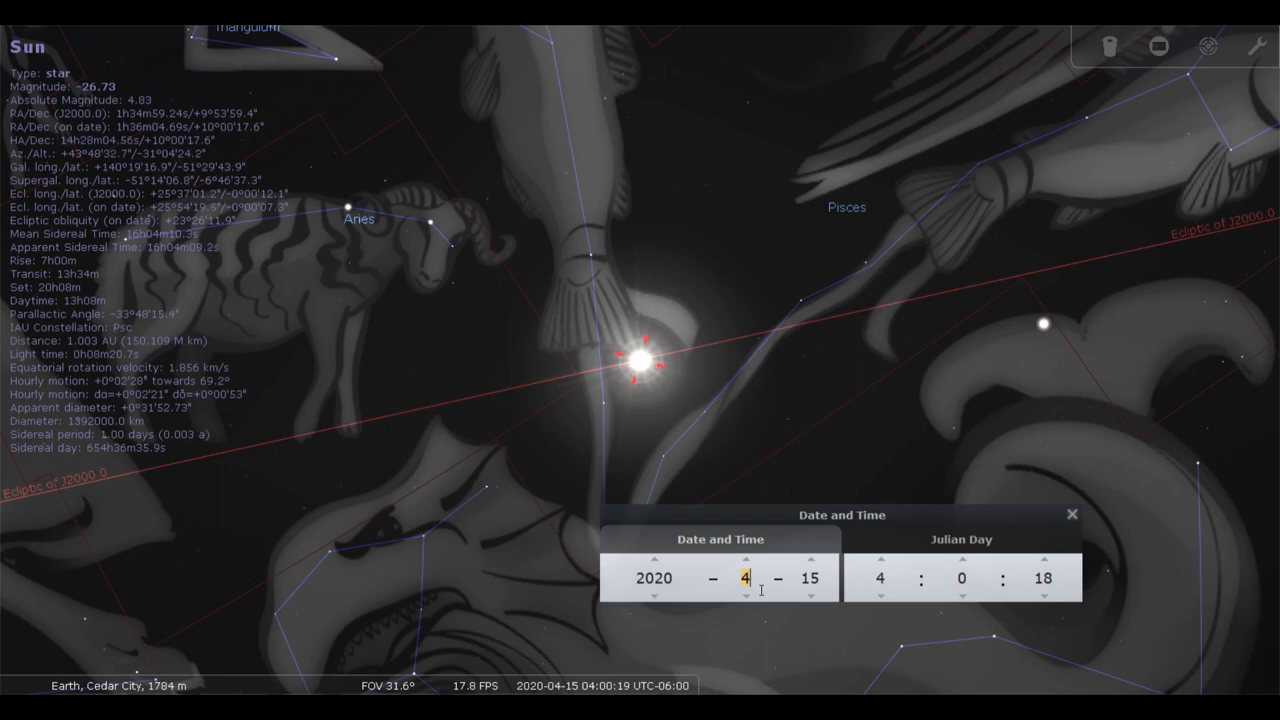
- Step the month back to February and the day up to the 22nd, giving 22 February 2020
{"action": "left_click", "coordinate": [756, 592]}
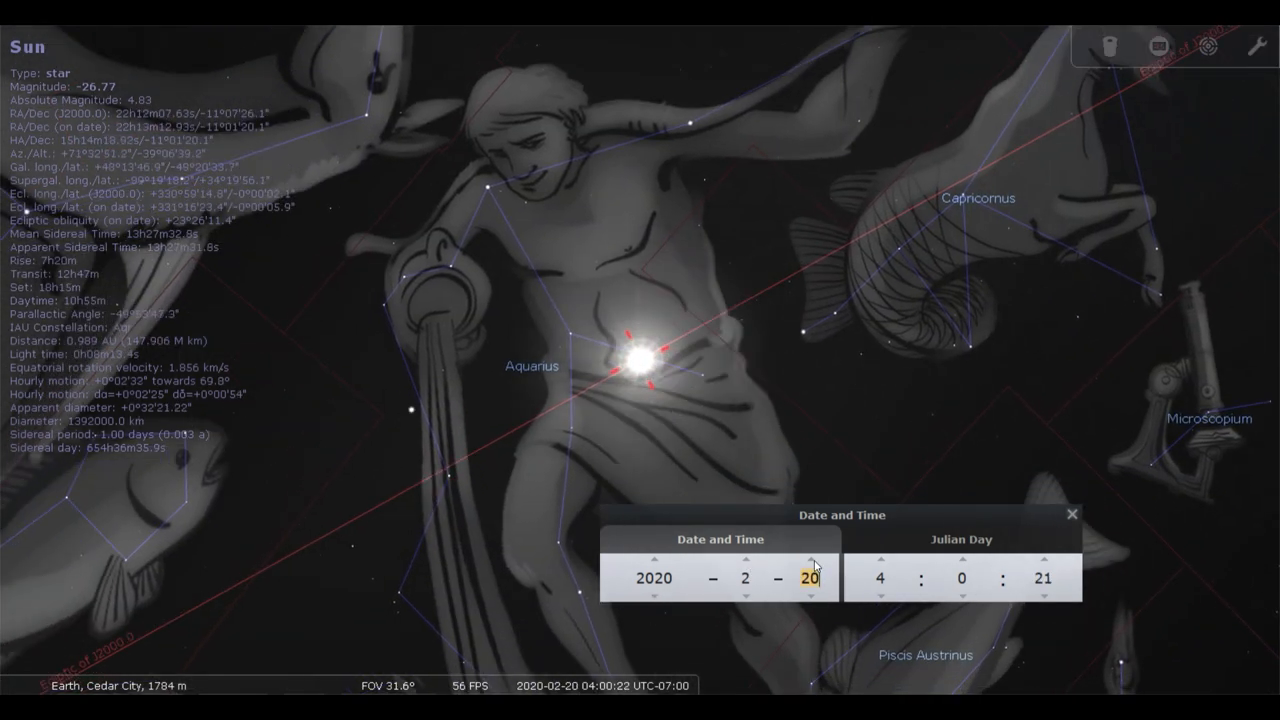
{"action": "left_click", "coordinate": [808, 564]}
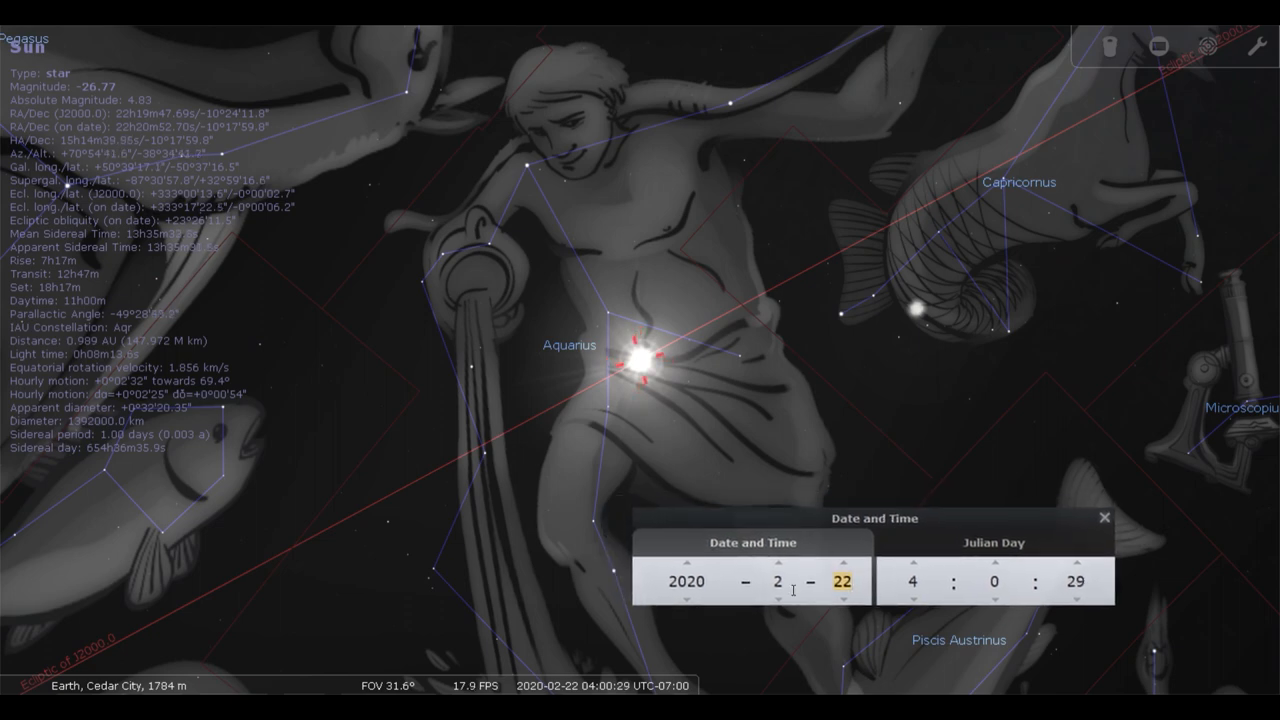
{"action": "left_click", "coordinate": [776, 580]}
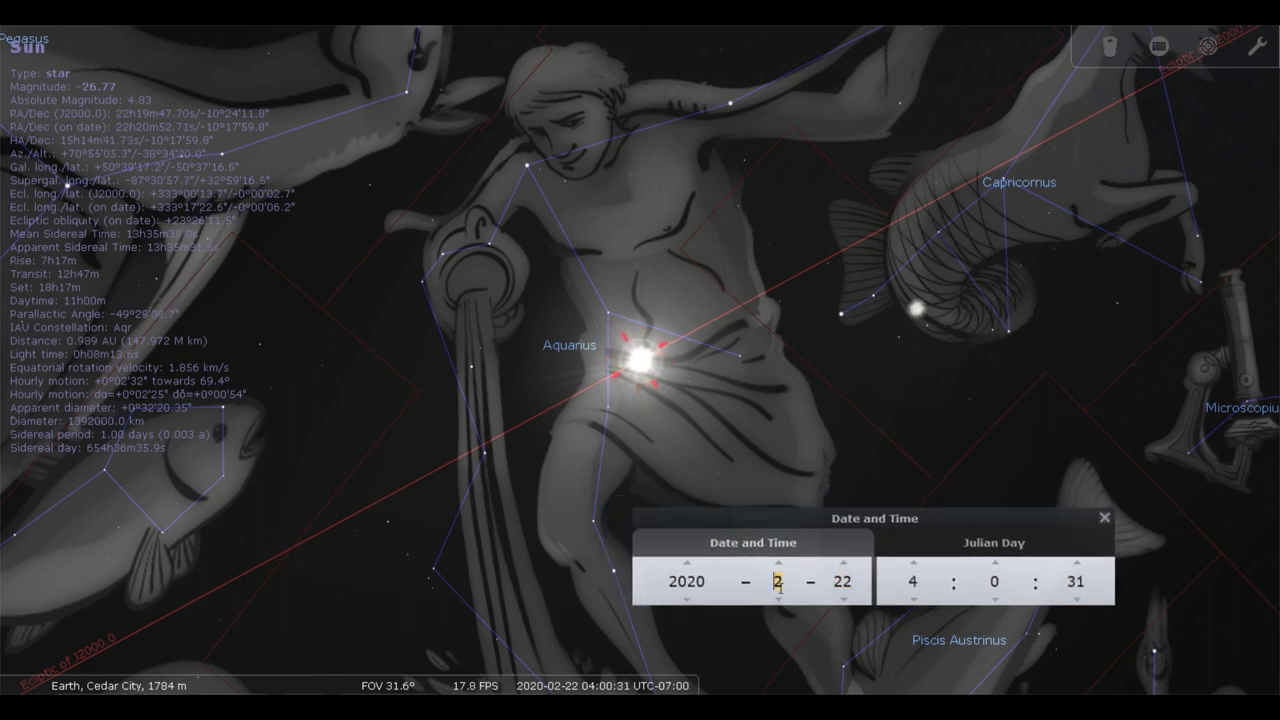
- Change the month to 11 for 22 November 2020 and reselect the Sun
{"action": "left_click", "coordinate": [778, 564]}
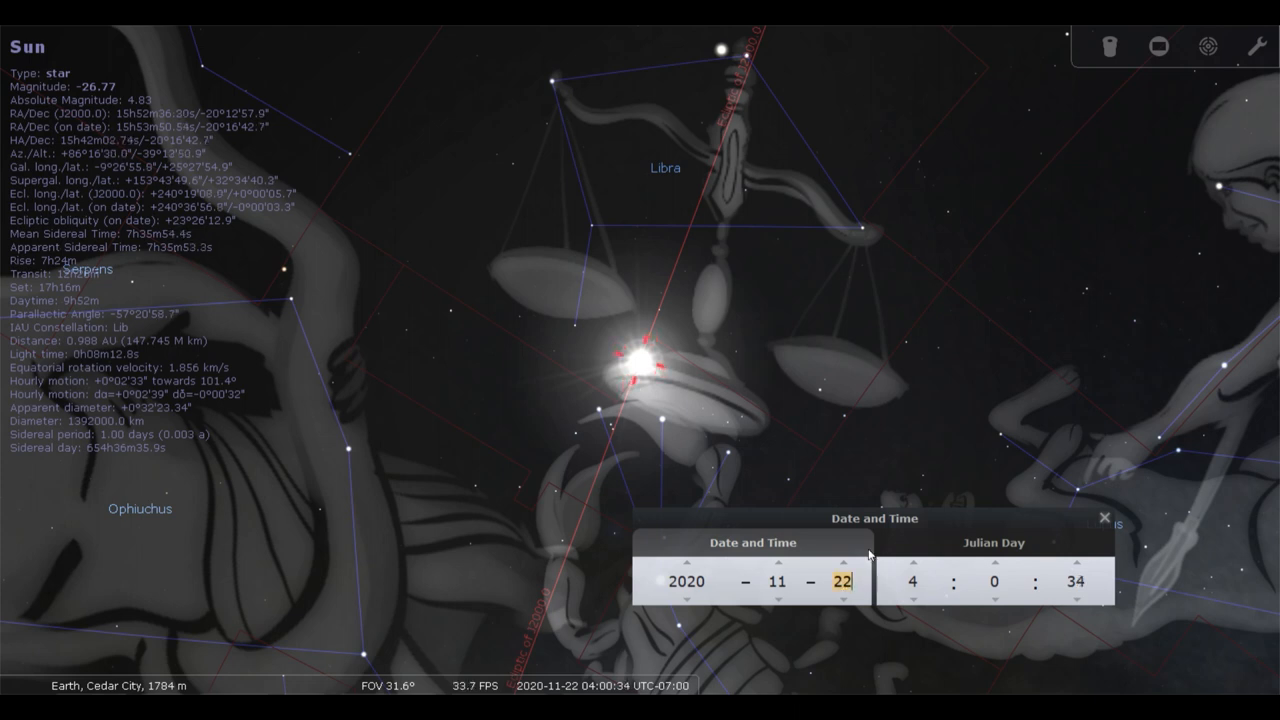
{"action": "left_click", "coordinate": [880, 444]}
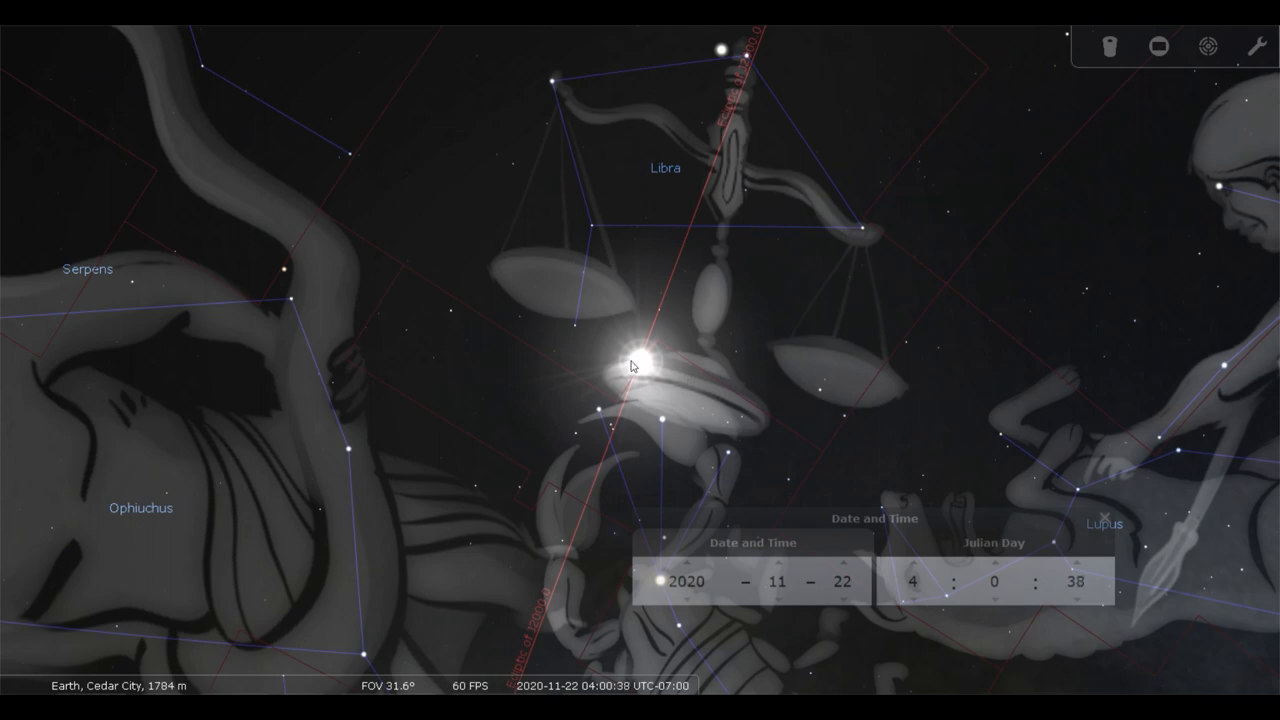
{"action": "left_click", "coordinate": [630, 364]}
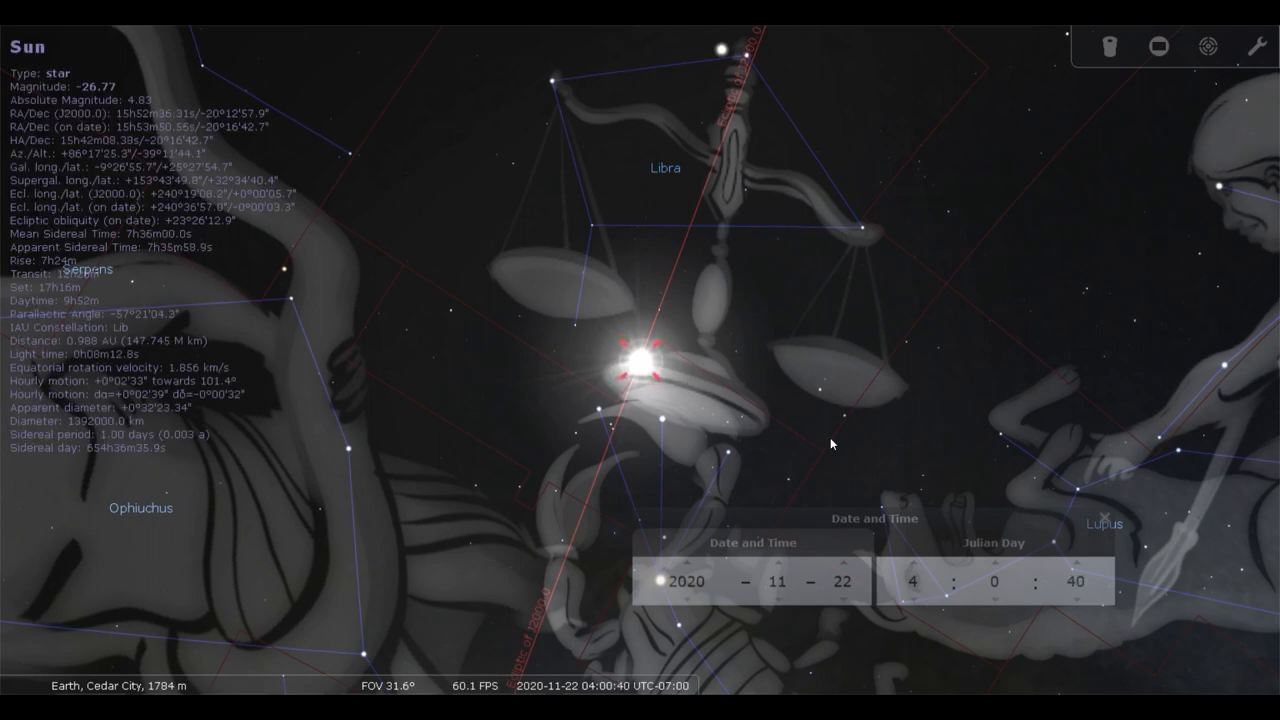
- Zoom in and out around the Sun while the month moves to 12, December 2020
{"action": "scroll", "scroll_direction": "down", "scroll_amount": 3}
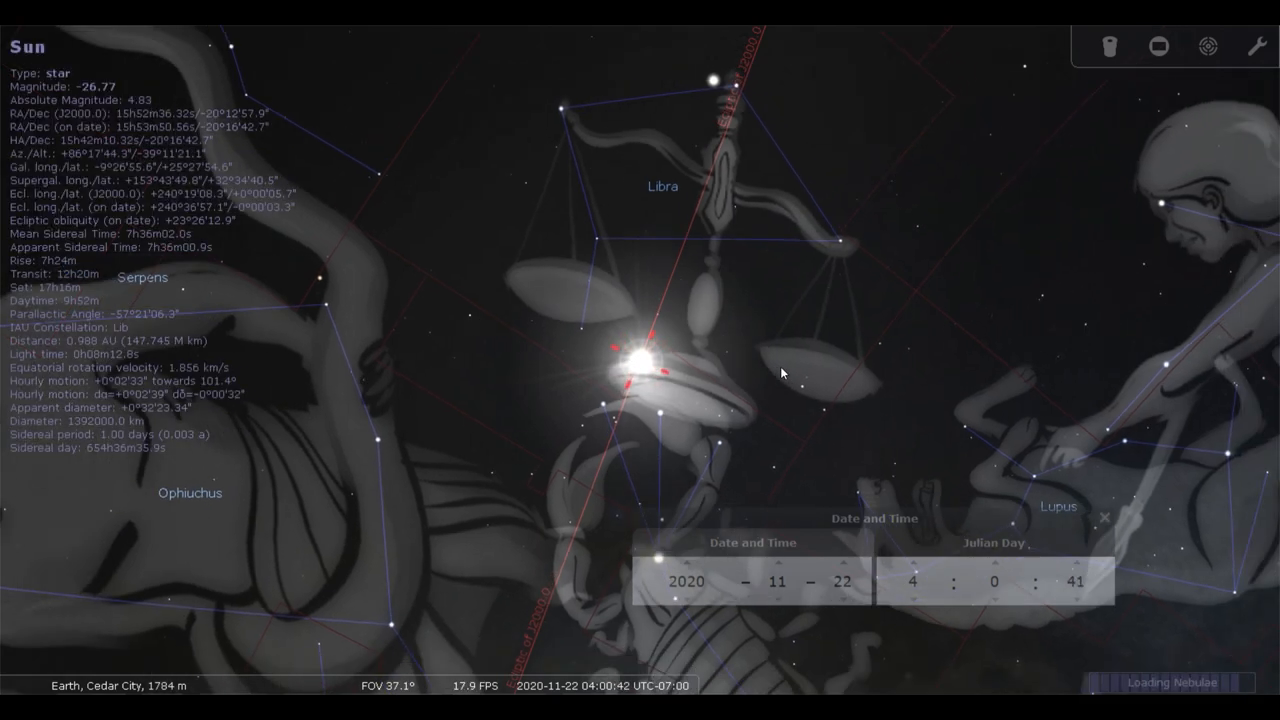
{"action": "scroll", "scroll_direction": "up", "scroll_amount": 3}
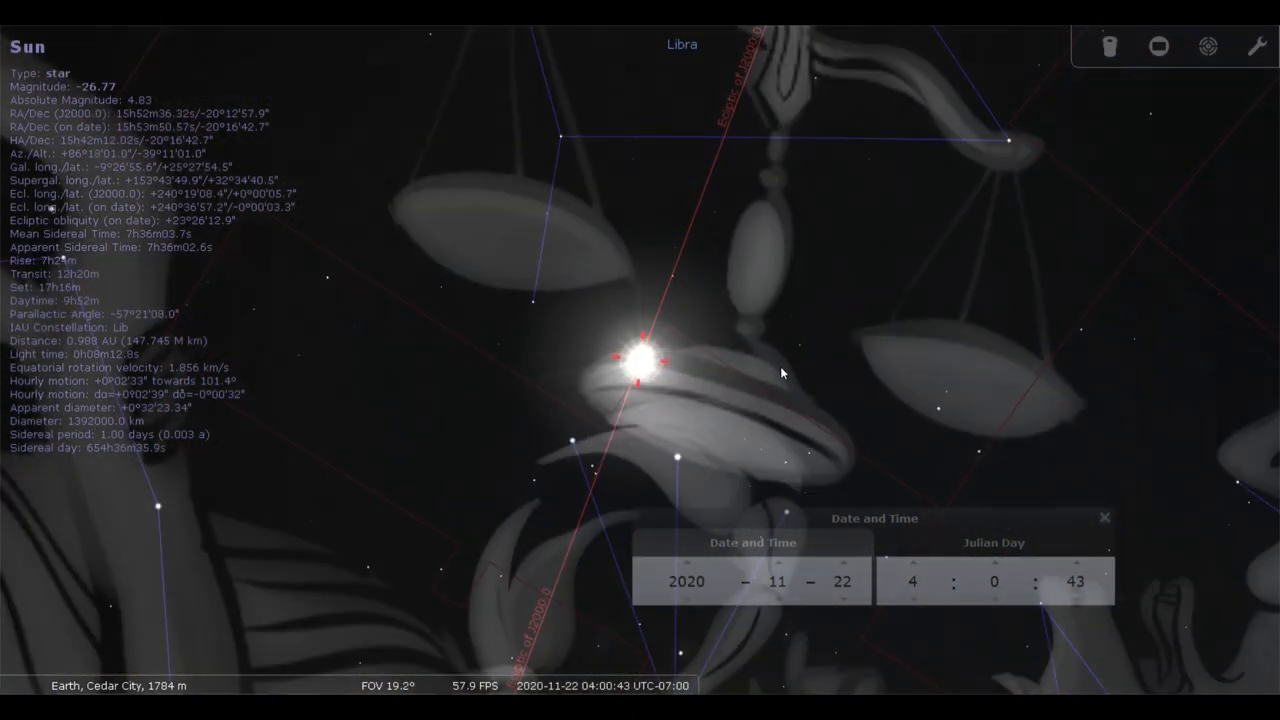
{"action": "scroll", "scroll_direction": "down", "scroll_amount": 3}
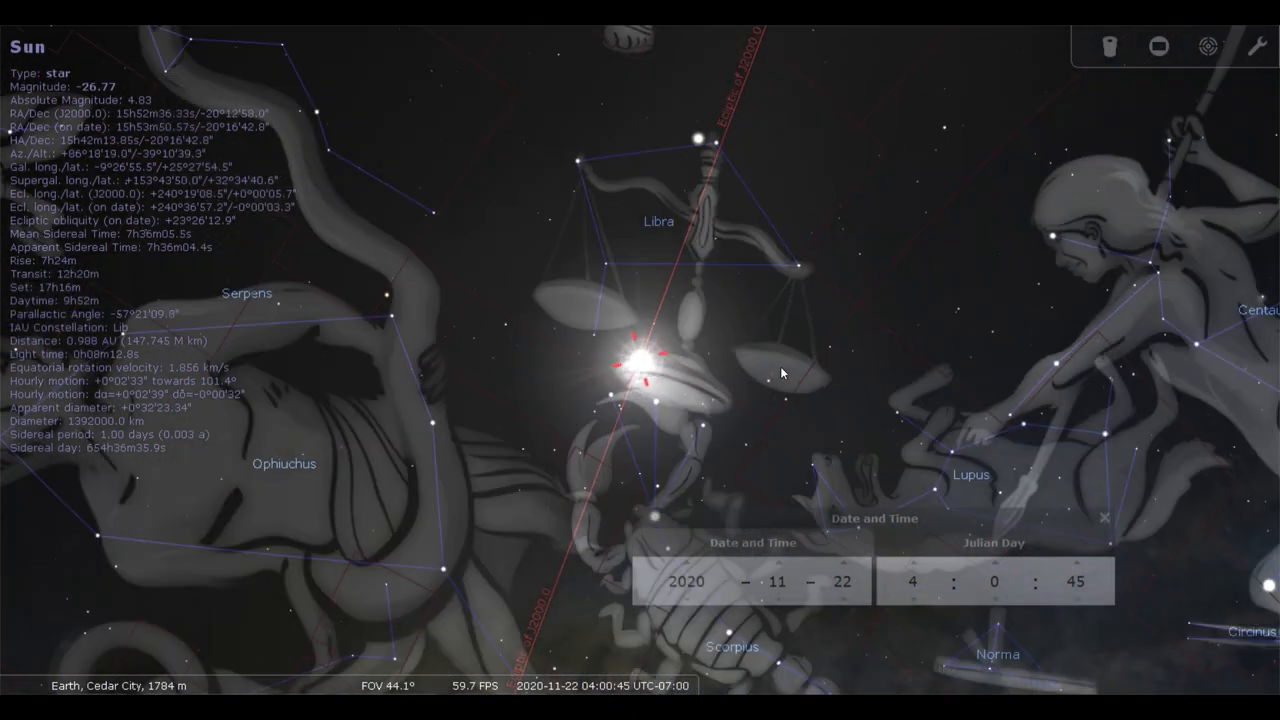
{"action": "scroll", "scroll_direction": "up", "scroll_amount": 3}
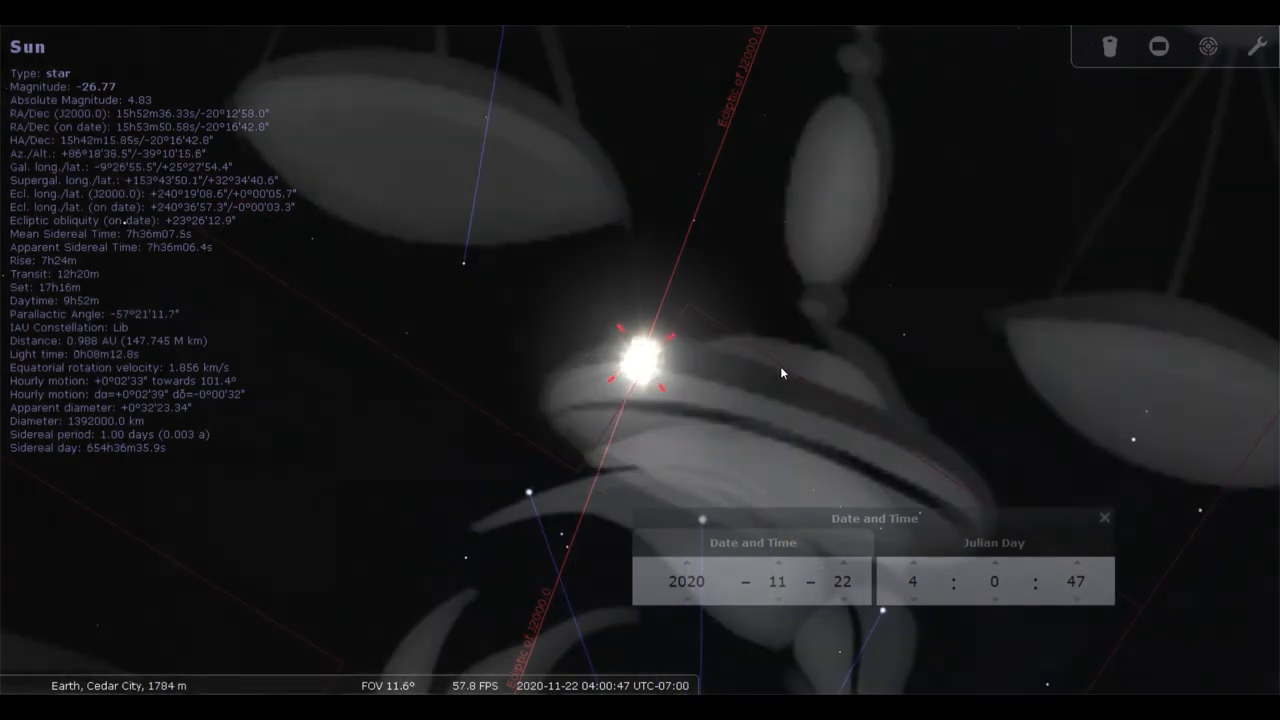
{"action": "scroll", "scroll_direction": "down", "scroll_amount": 3}
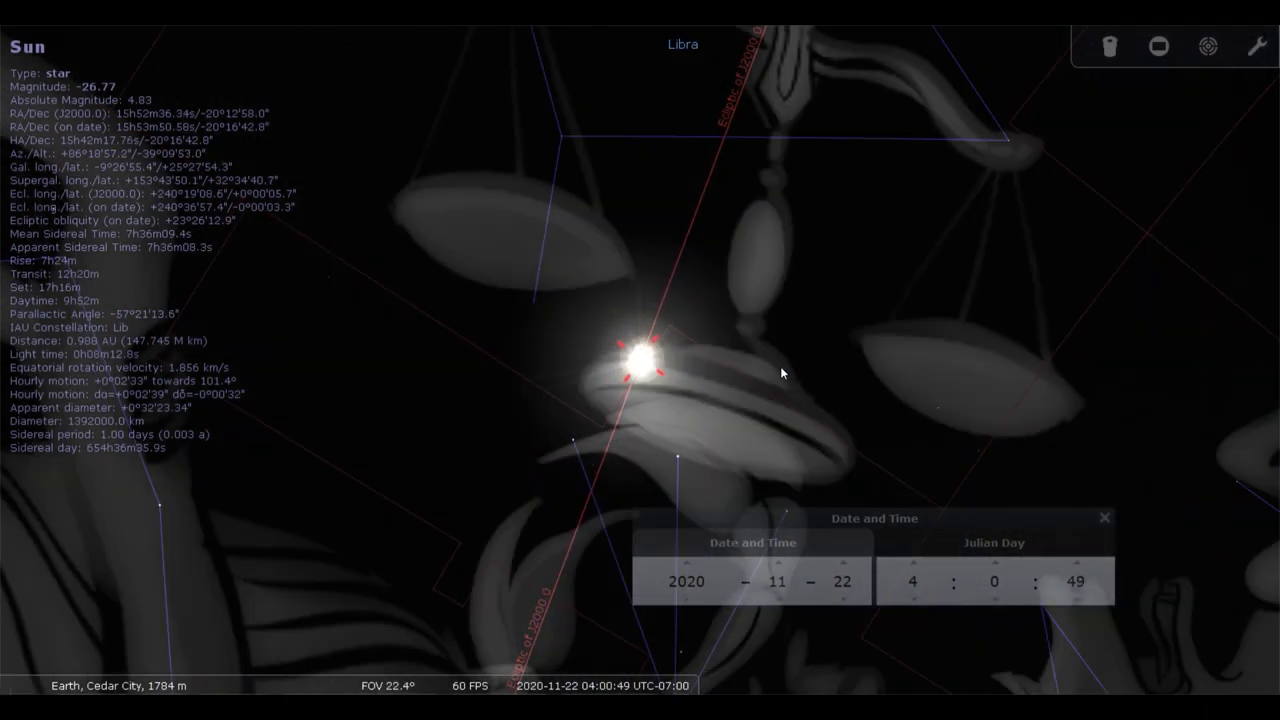
{"action": "scroll", "scroll_direction": "down", "scroll_amount": 3}
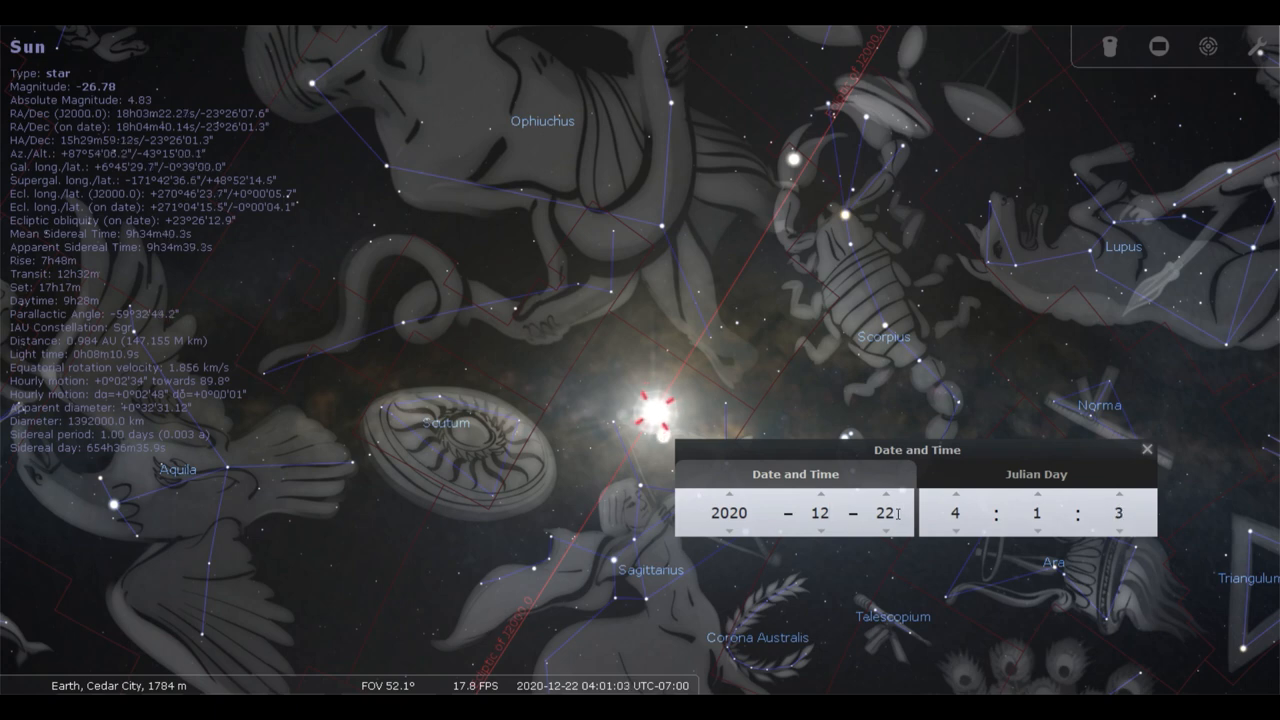
- Edit the day field, replacing 22 with 1 for 1 December 2020
{"action": "left_click", "coordinate": [888, 494]}
{"action": "type", "text": "1"}
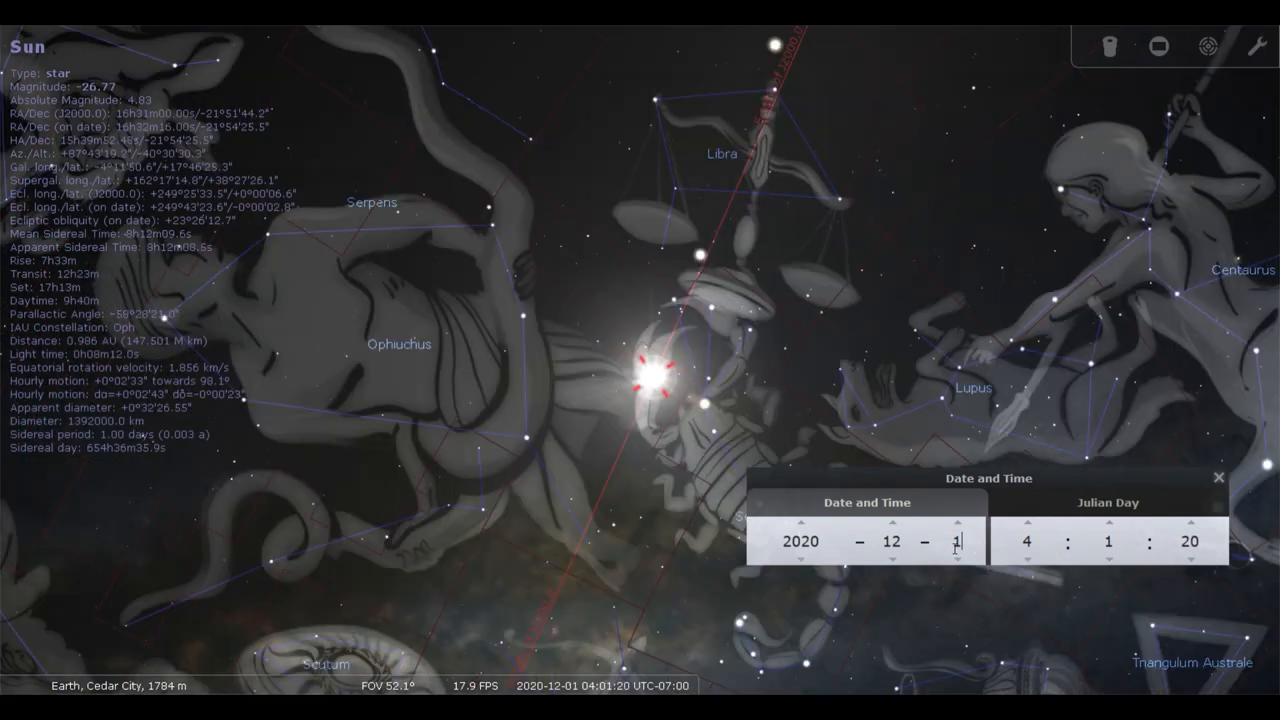
- Set the day to 10 December 2020, close the Date and Time window and zoom out
{"action": "left_click", "coordinate": [954, 522]}
{"action": "type", "text": "0"}
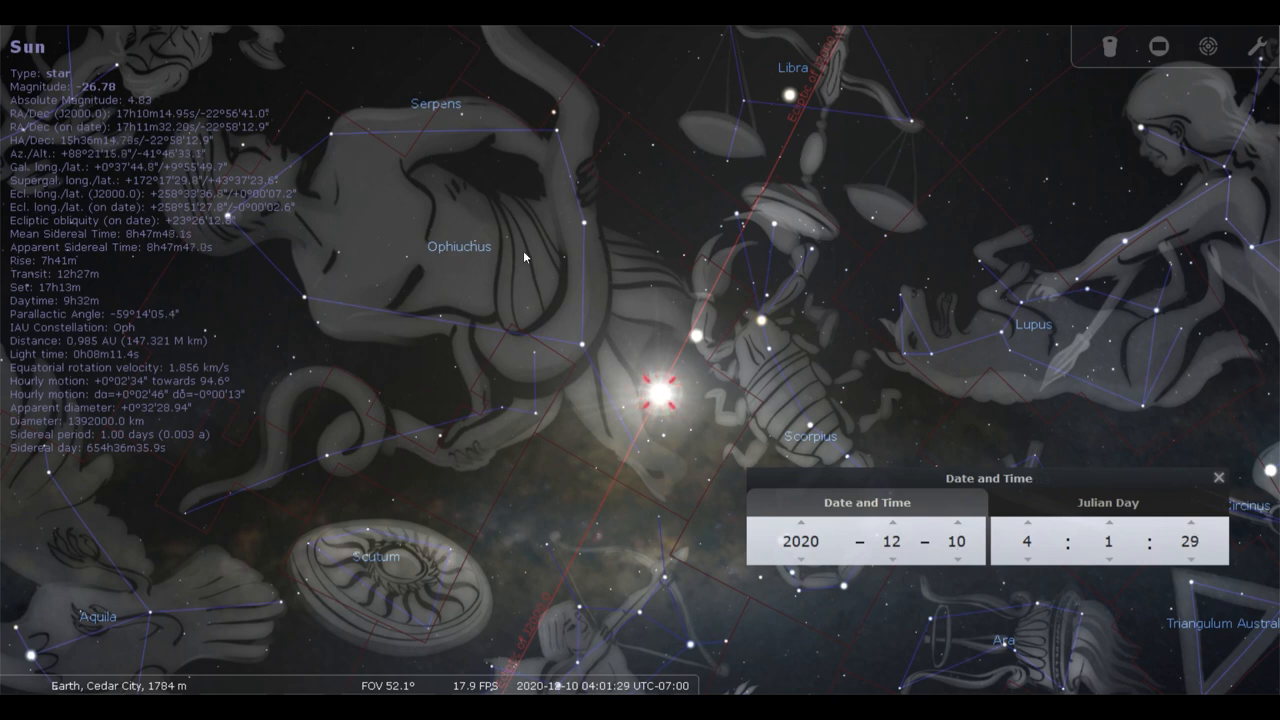
{"action": "left_click", "coordinate": [1190, 524]}
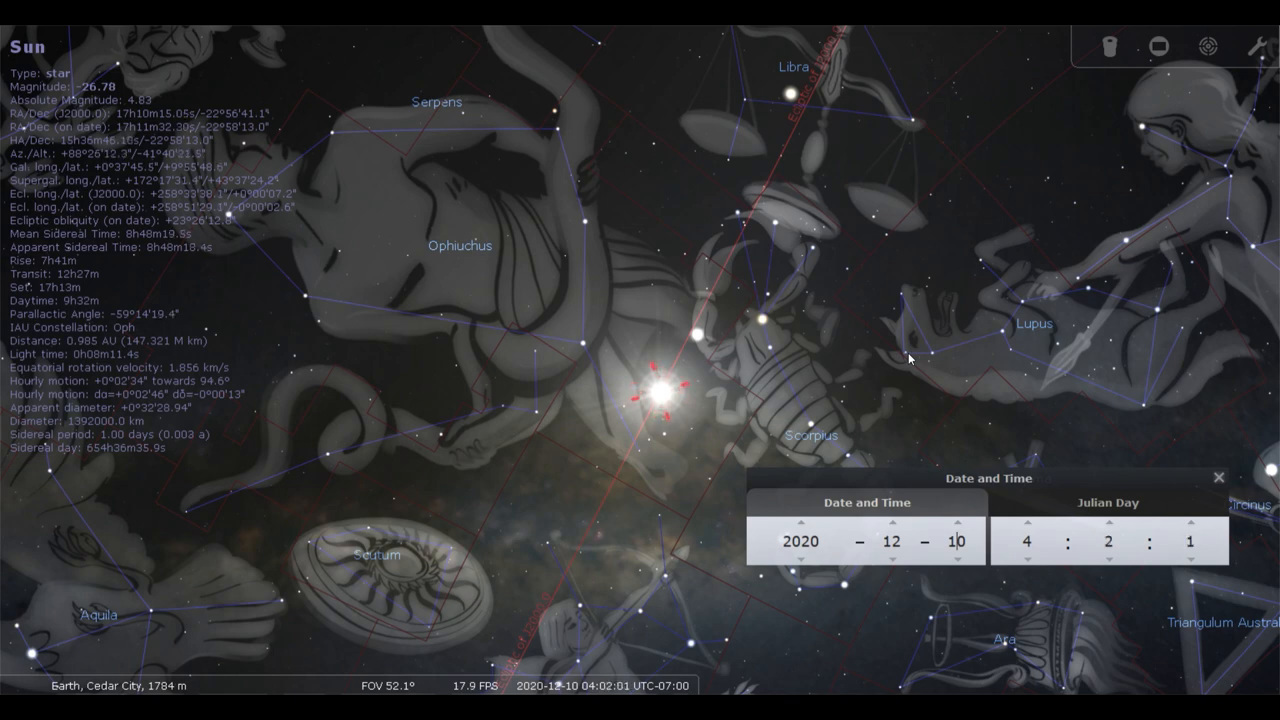
{"action": "left_click", "coordinate": [1190, 522]}
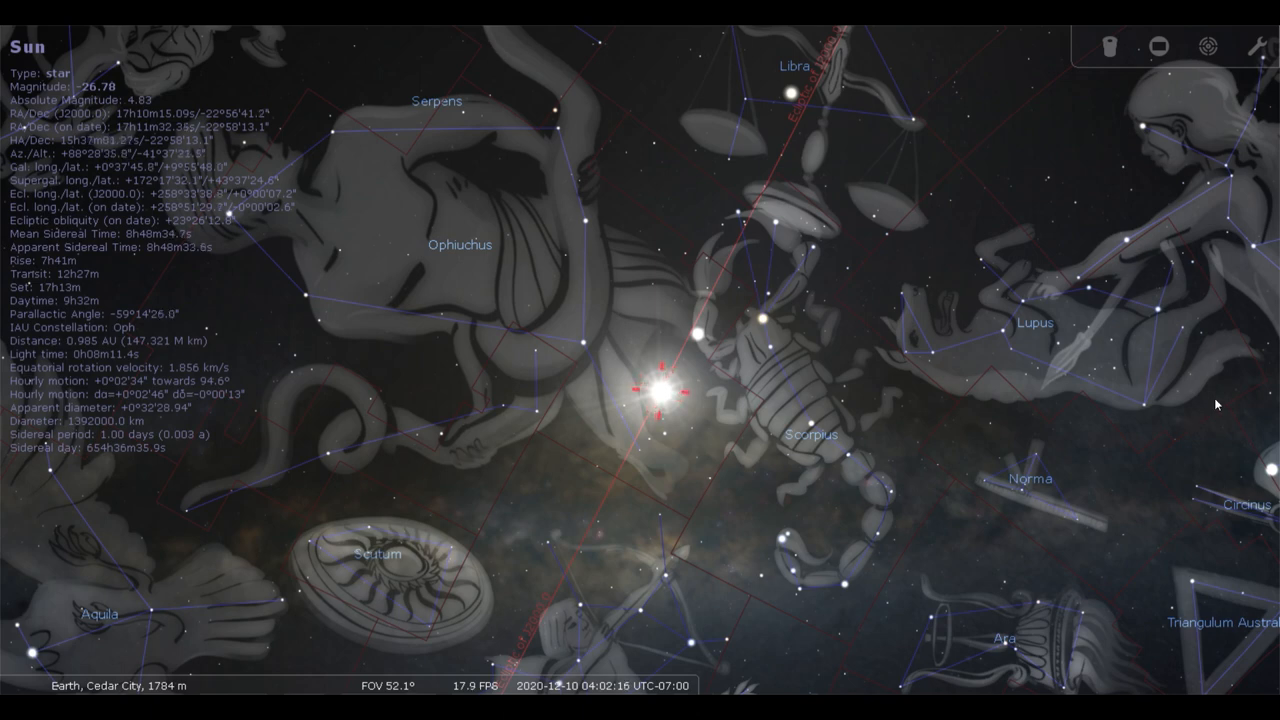
{"action": "scroll", "scroll_direction": "down", "scroll_amount": 3}
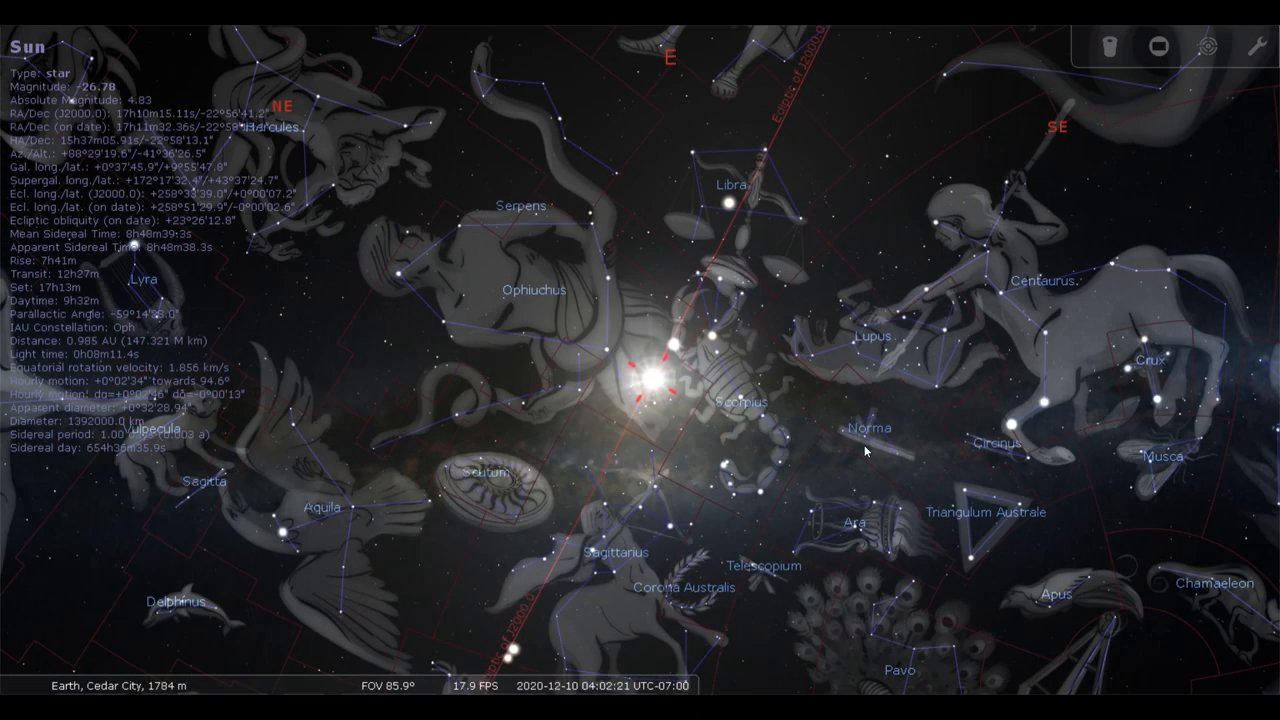